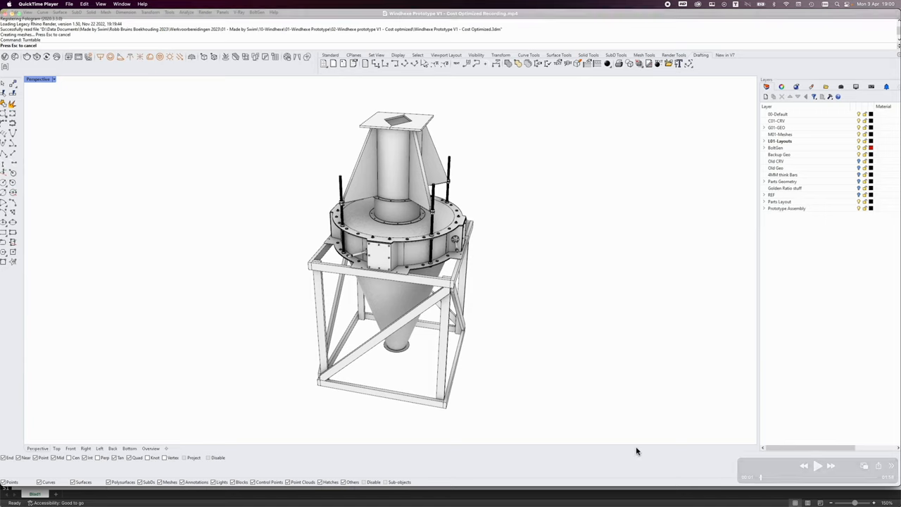
# - Zoom in on the central chamber housing and its bolted ring with the side shaft
pyautogui.click(817, 465)
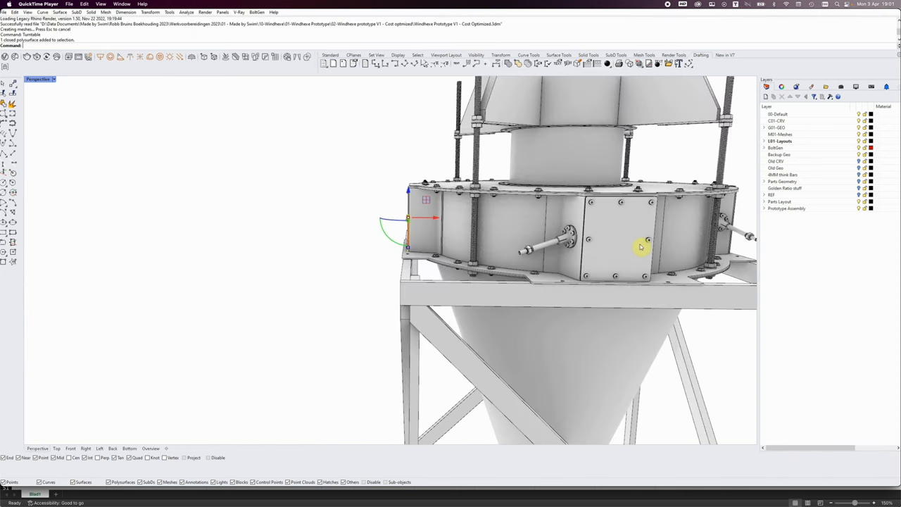
# - Orbit in to face the access hatch and flange bolts, then back out to the full prototype on its frame
pyautogui.click(619, 239)
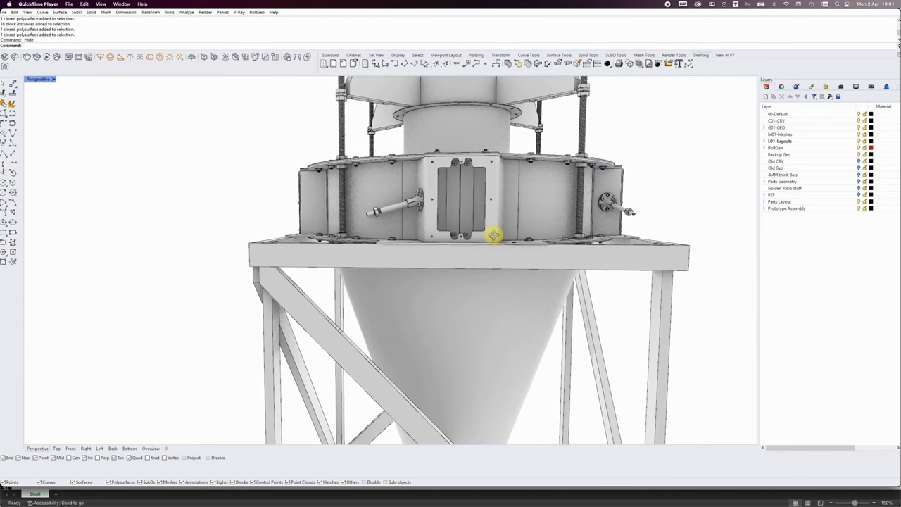
pyautogui.moveTo(440, 183)
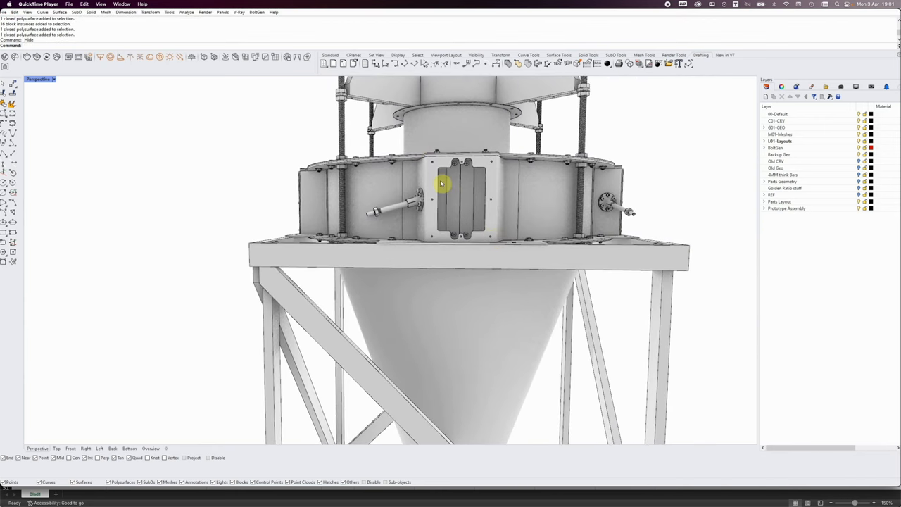
pyautogui.scroll(3)
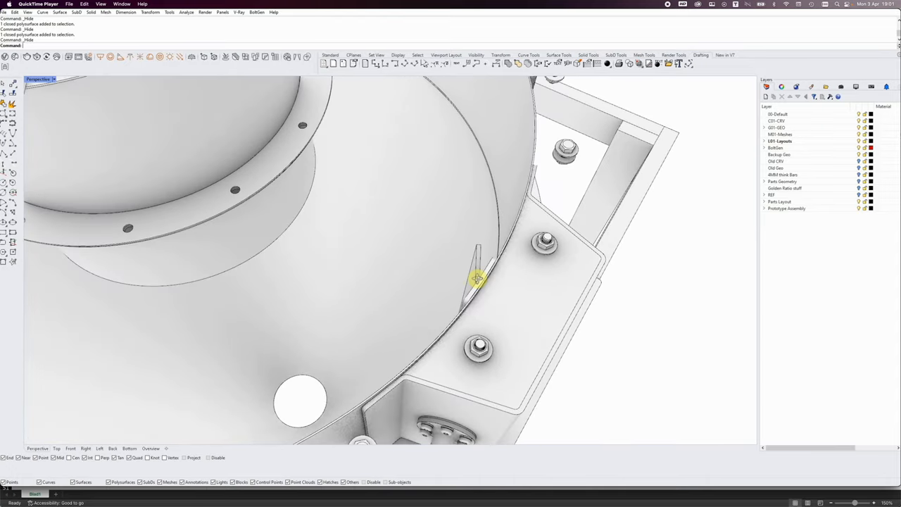
pyautogui.moveTo(478, 279); pyautogui.dragTo(430, 252)
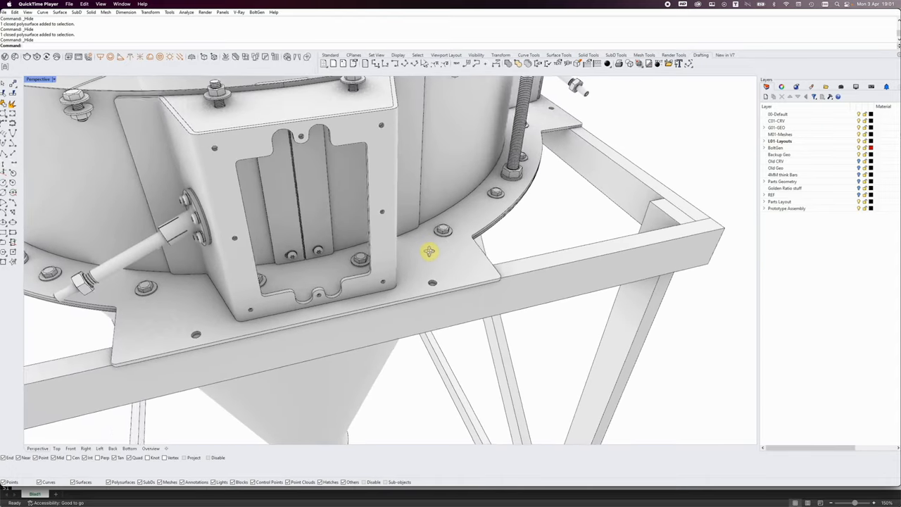
pyautogui.moveTo(429, 250); pyautogui.dragTo(479, 256)
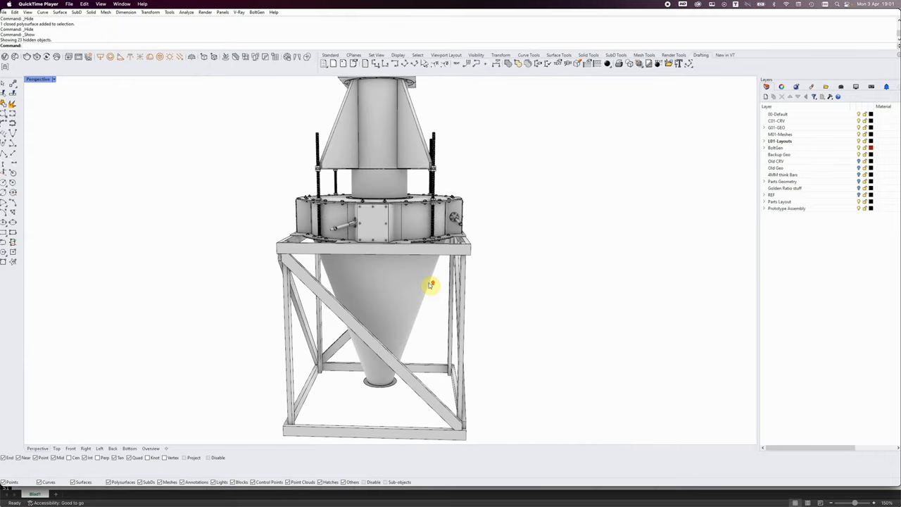
# - Cut the model with a clipping plane and rotate to a straight front elevation showing the inner cone
pyautogui.moveTo(429, 285); pyautogui.dragTo(528, 298)
pyautogui.write('ClippingPlane')
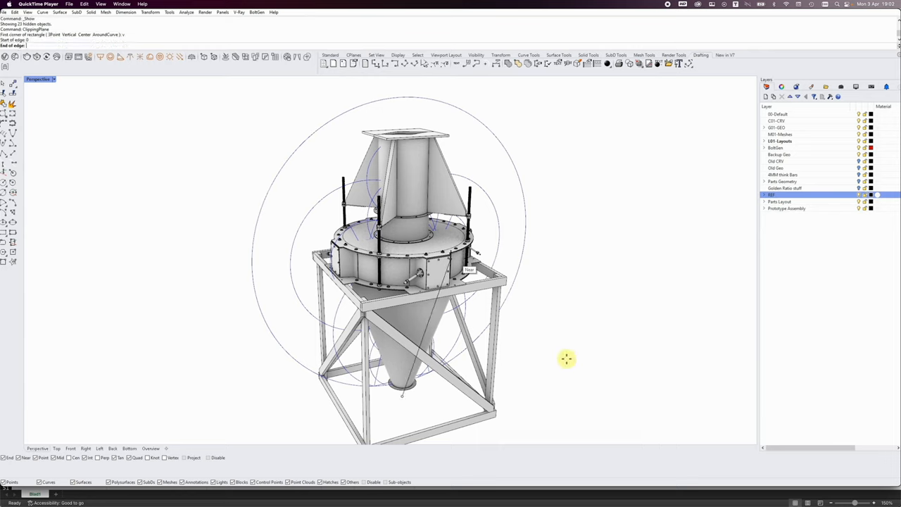
pyautogui.moveTo(523, 369)
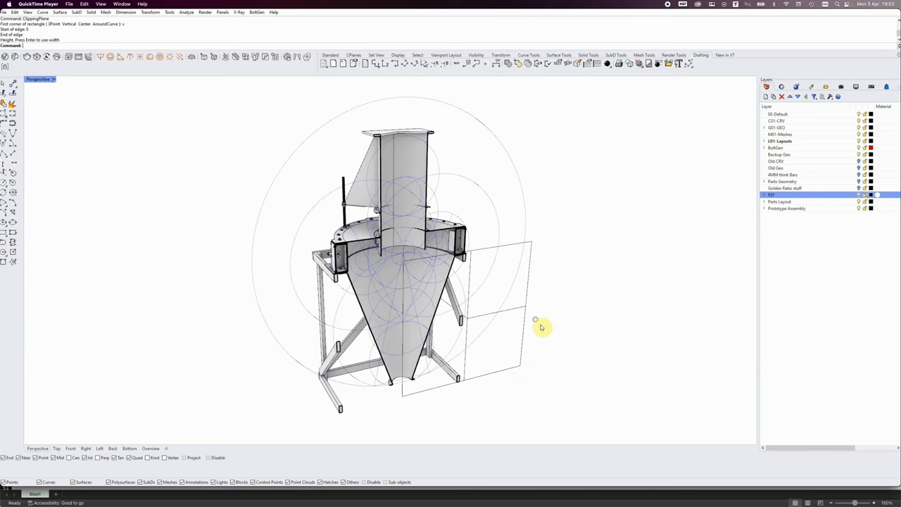
pyautogui.moveTo(542, 327); pyautogui.dragTo(507, 327)
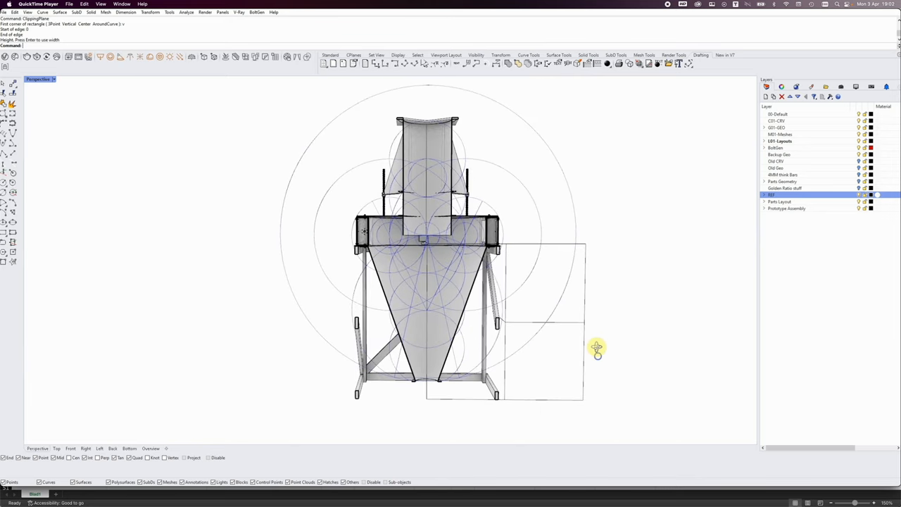
pyautogui.moveTo(604, 349)
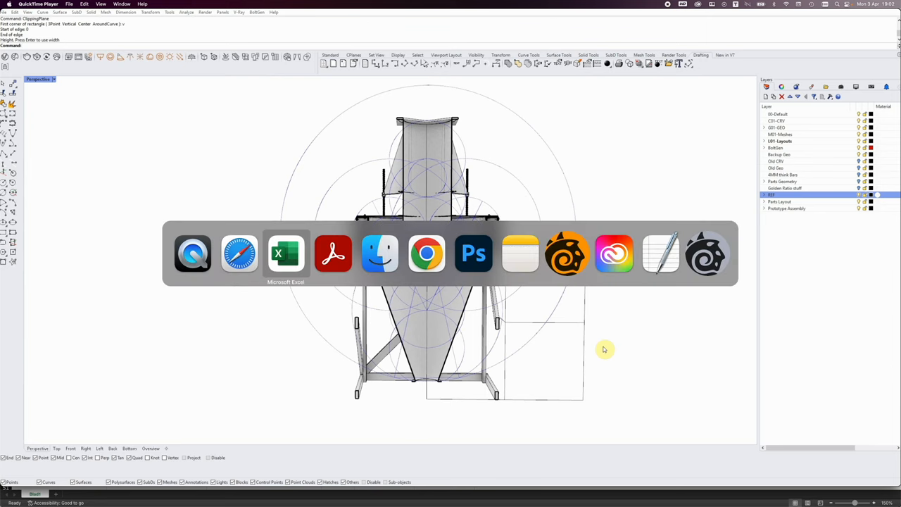
# - Switch to the Excel Windhexe Prototype parts list showing total weight and cost with VAT
pyautogui.click(285, 254)
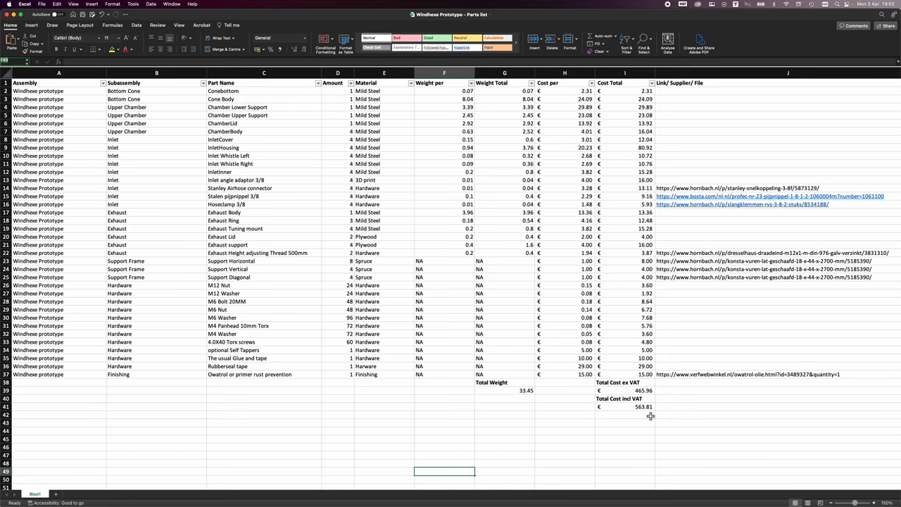
pyautogui.moveTo(659, 411)
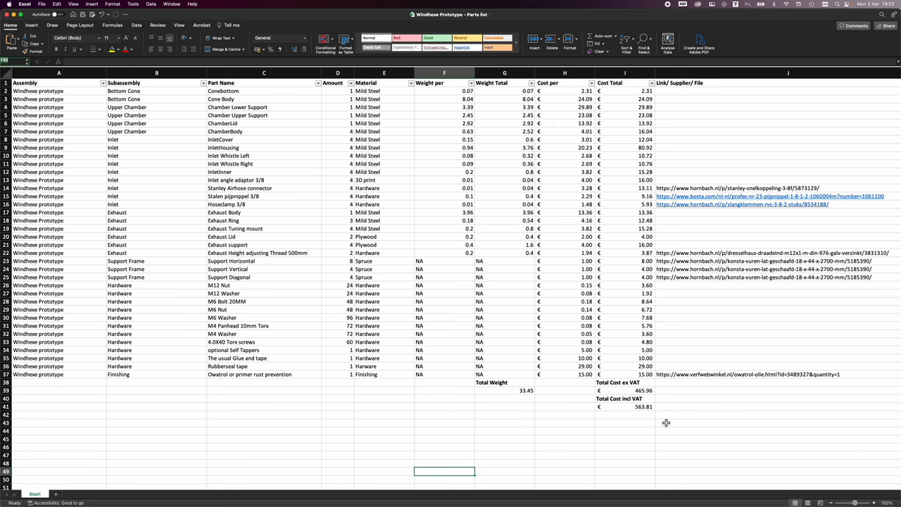
pyautogui.moveTo(679, 409)
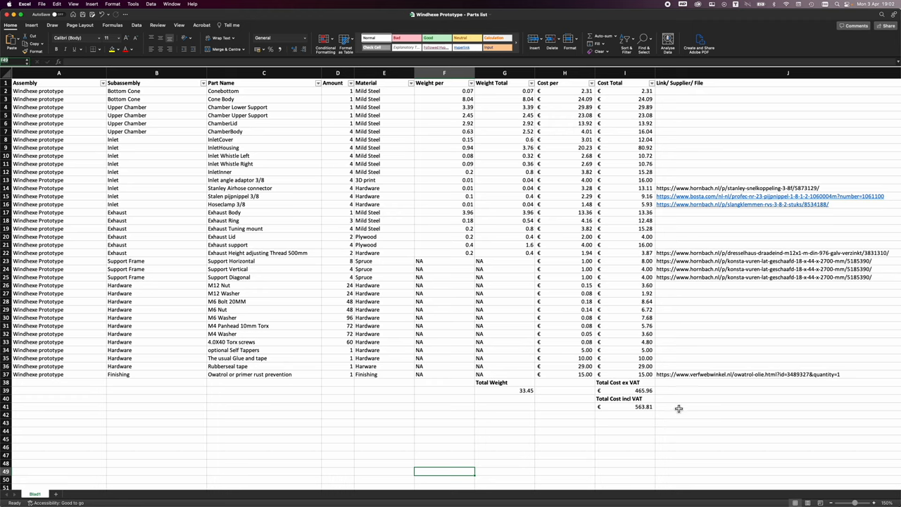
pyautogui.moveTo(703, 245)
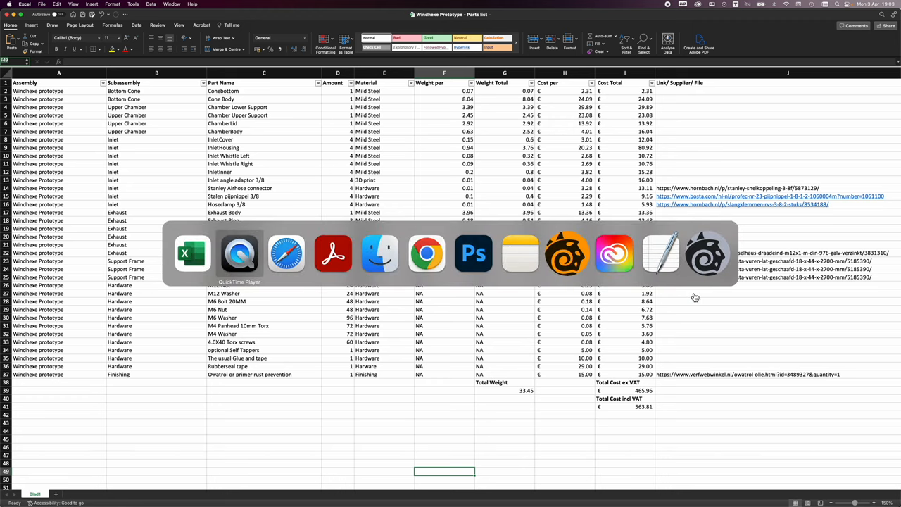
# - Switch to the Acrobat PDF and scroll through the flap and Detail D views
pyautogui.click(332, 253)
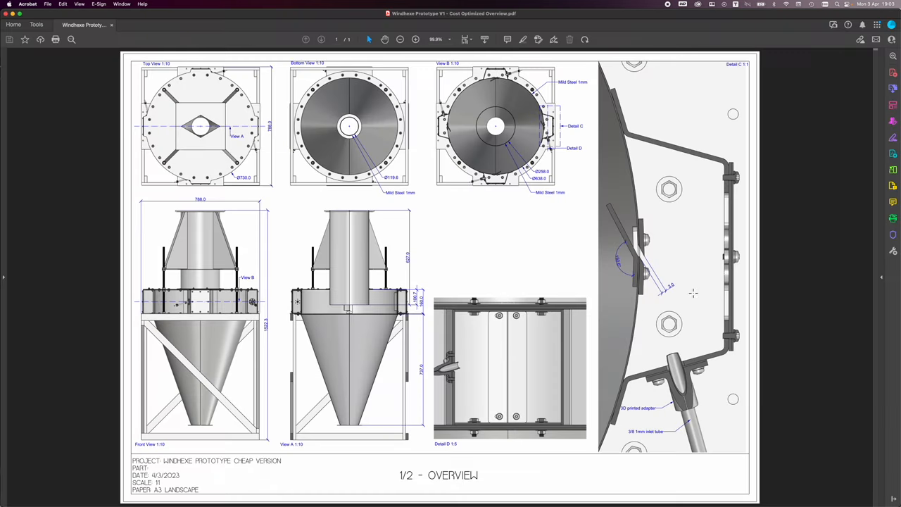
pyautogui.moveTo(678, 307)
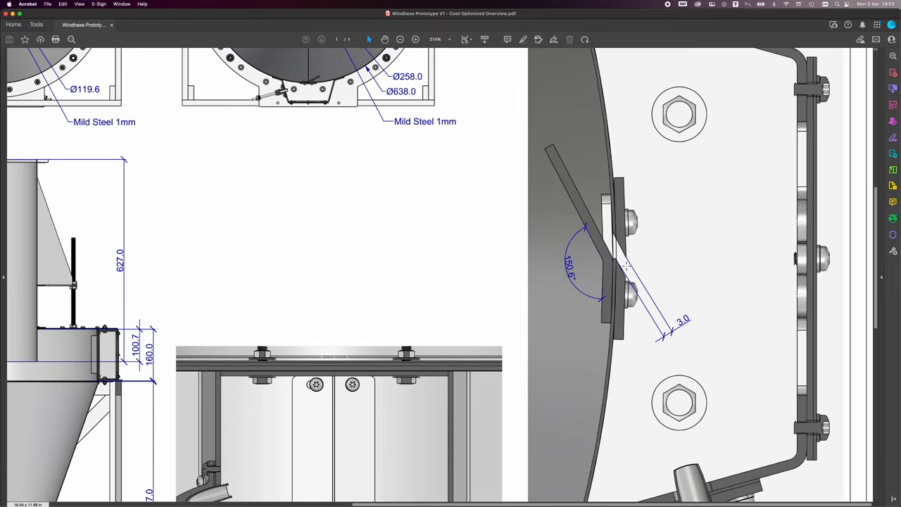
pyautogui.moveTo(619, 296)
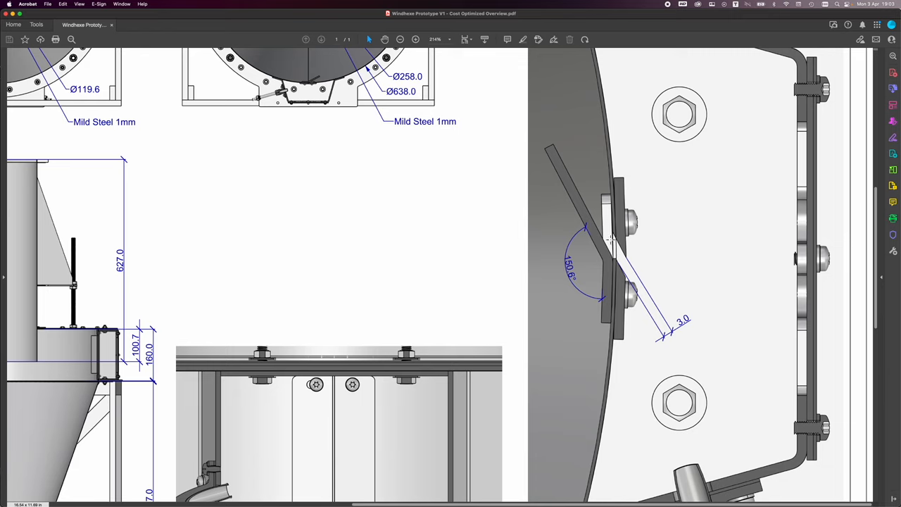
pyautogui.moveTo(659, 366)
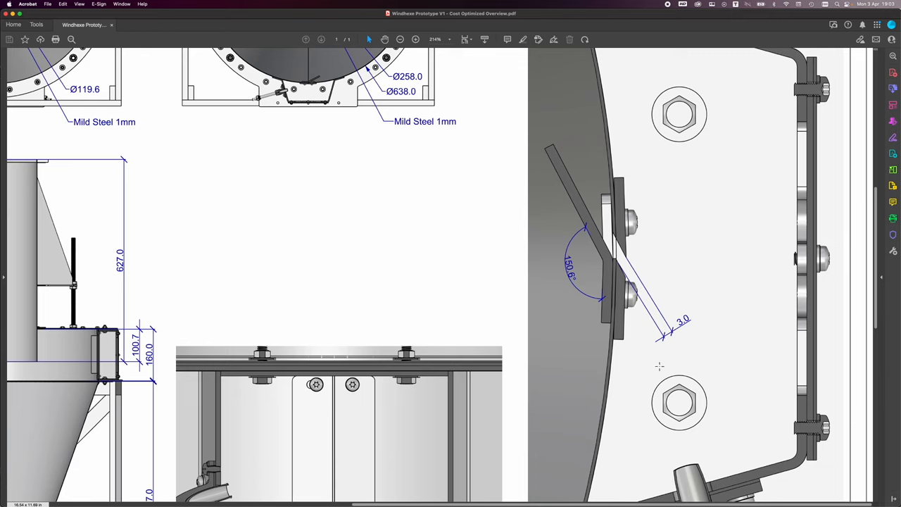
pyautogui.scroll(-3)
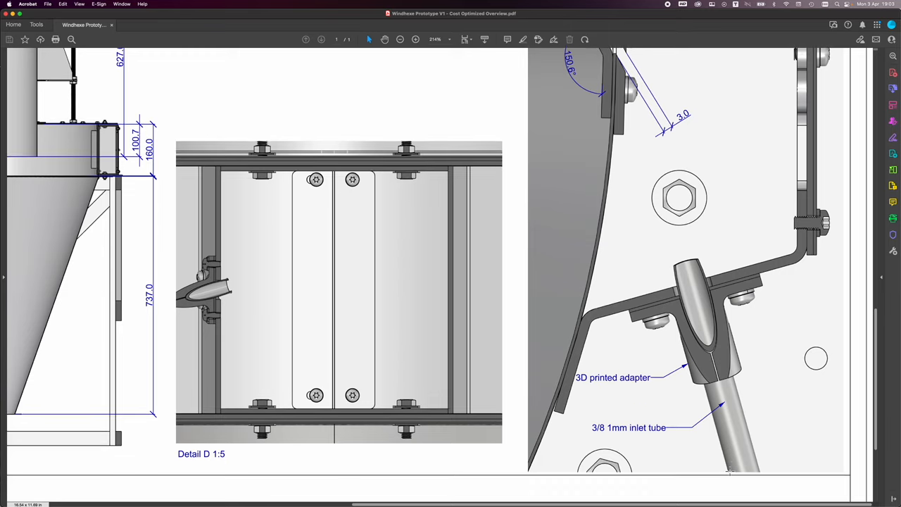
pyautogui.scroll(-3)
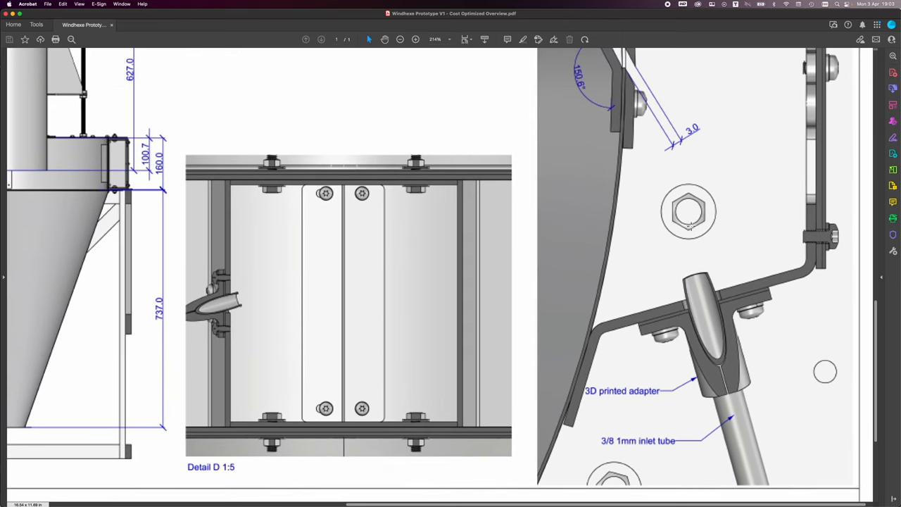
pyautogui.scroll(3)
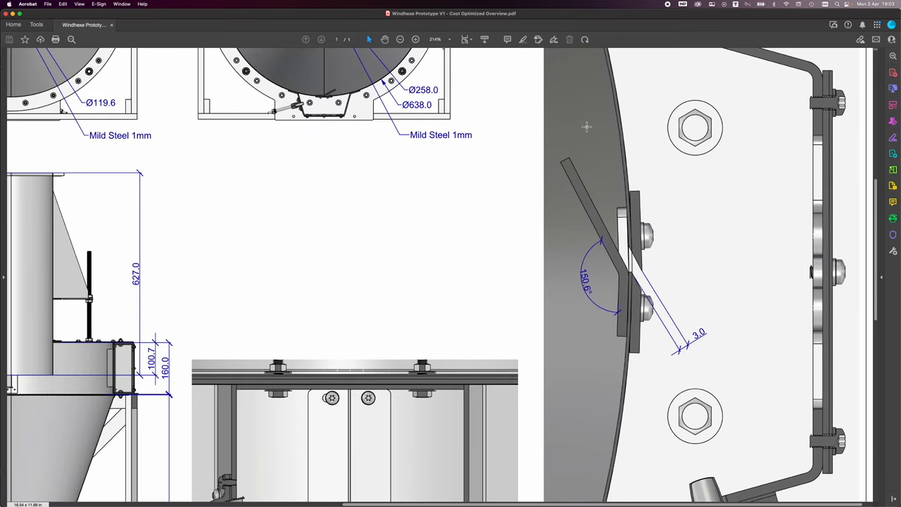
pyautogui.scroll(-3)
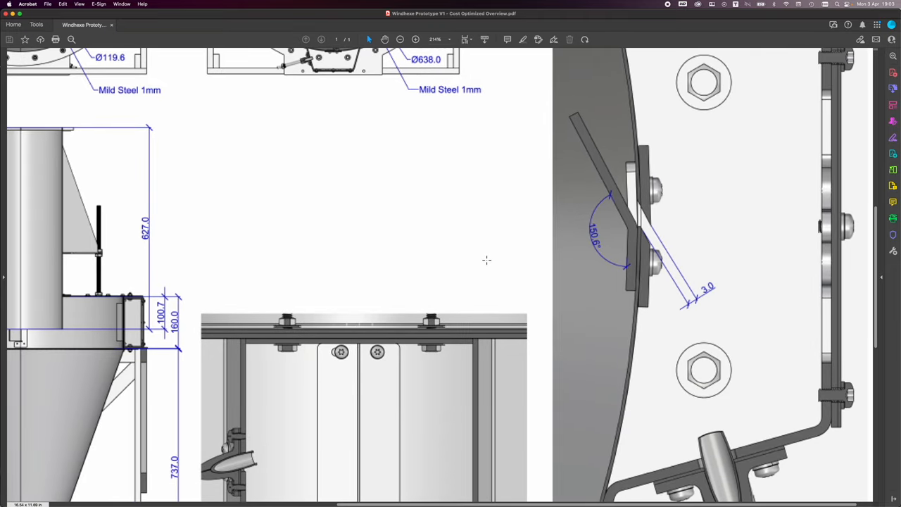
pyautogui.scroll(-3)
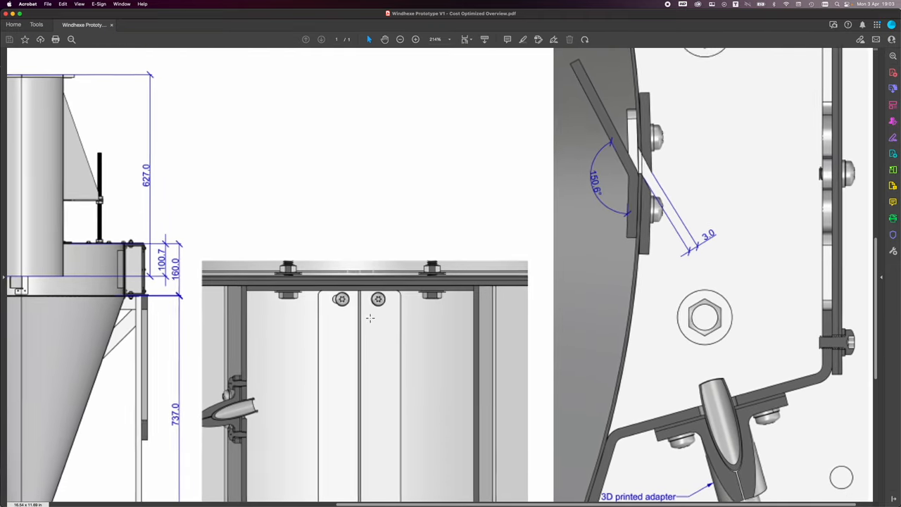
pyautogui.scroll(-3)
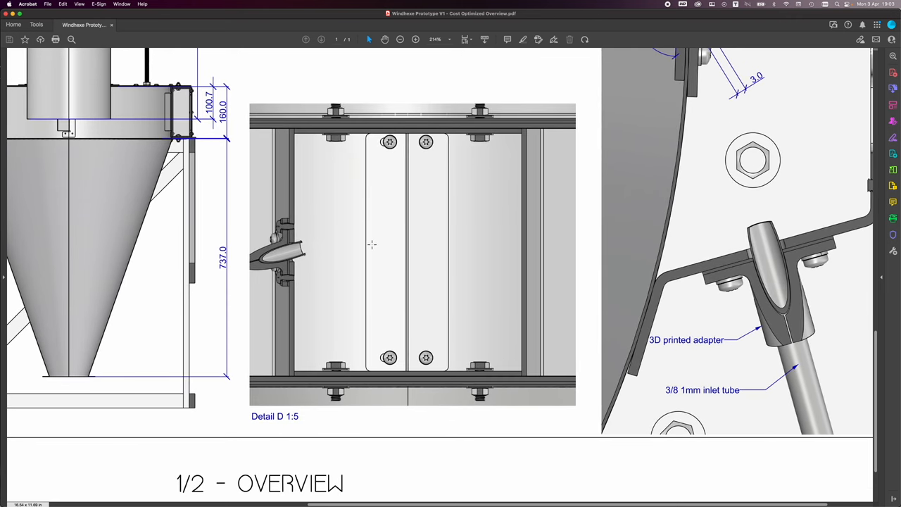
# - Review the inlet adapter detail, then fit the full cost-optimised overview sheet on screen
pyautogui.scroll(-3)
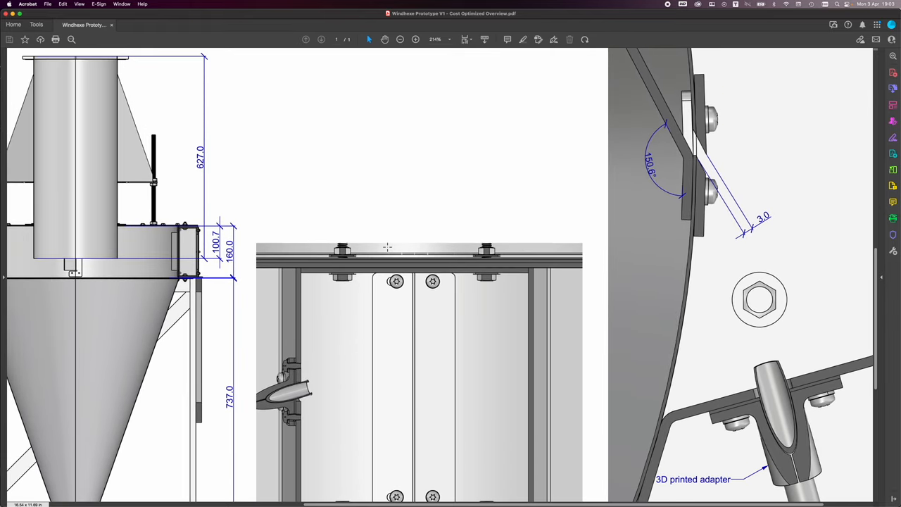
pyautogui.scroll(3)
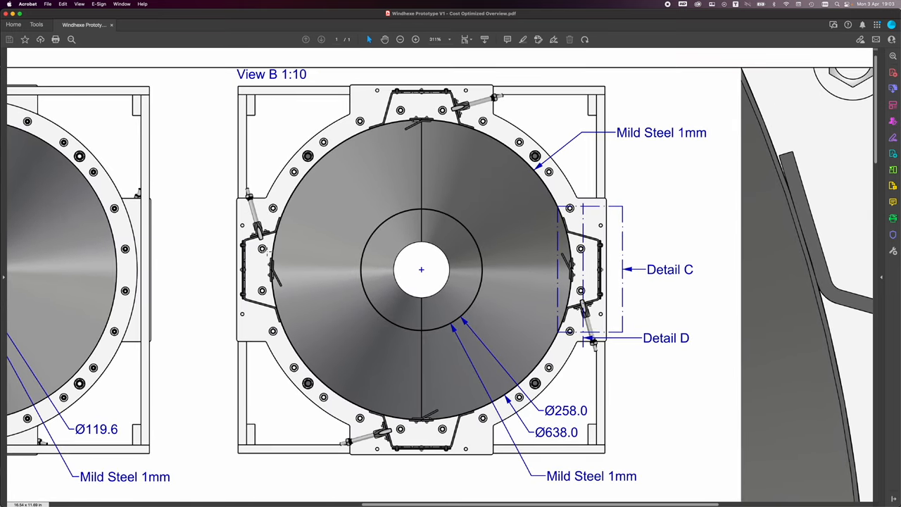
pyautogui.moveTo(608, 283)
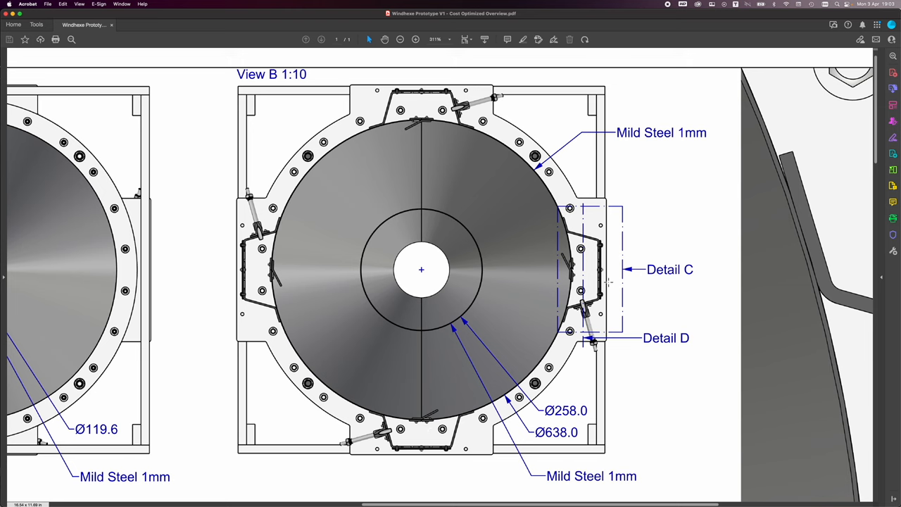
pyautogui.scroll(-3)
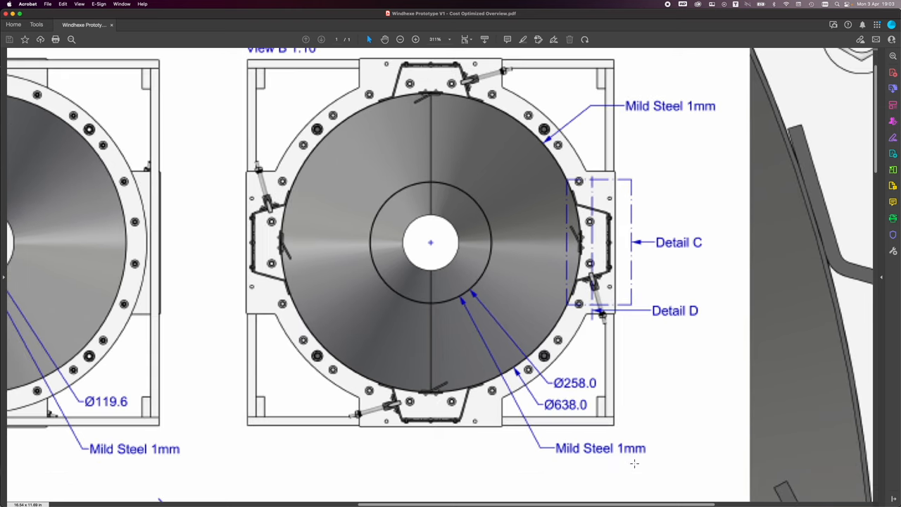
pyautogui.scroll(-3)
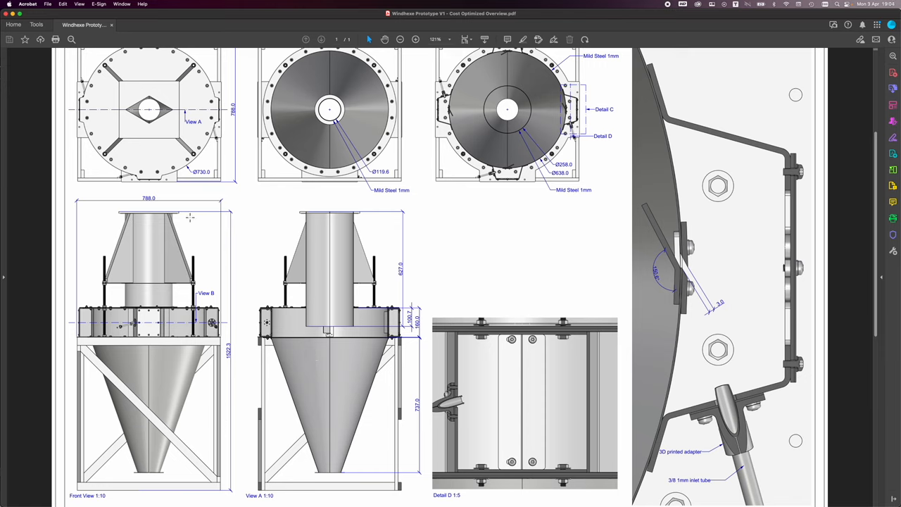
pyautogui.moveTo(174, 242)
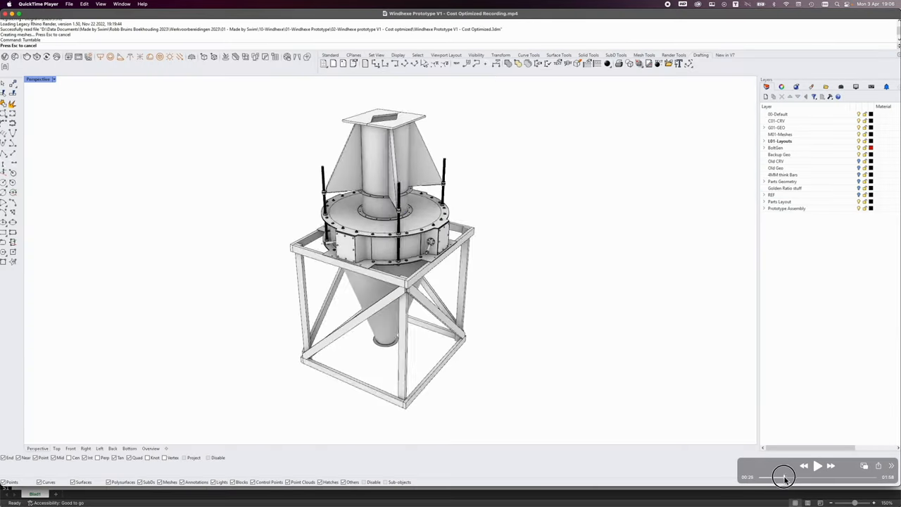
# - Put away the QuickTime Rhino recording so Acrobat's overview drawing sheet shows again
pyautogui.click(817, 465)
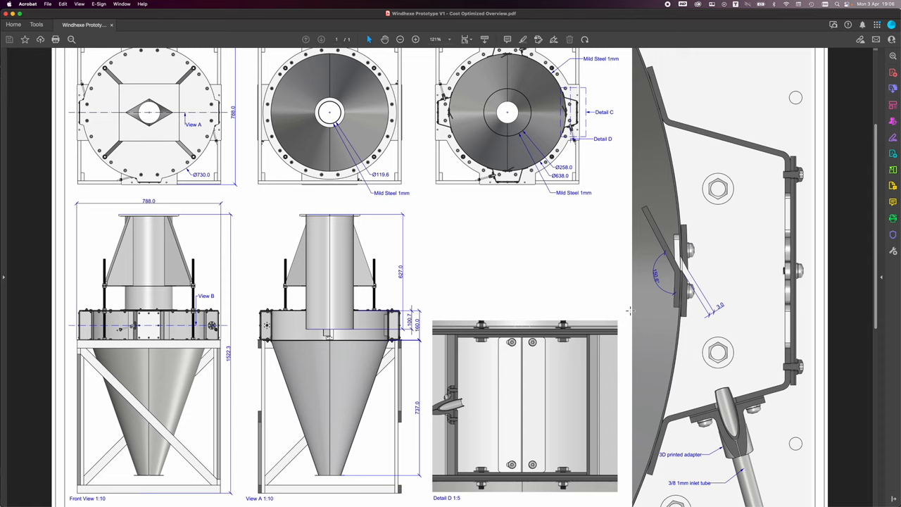
pyautogui.moveTo(687, 32)
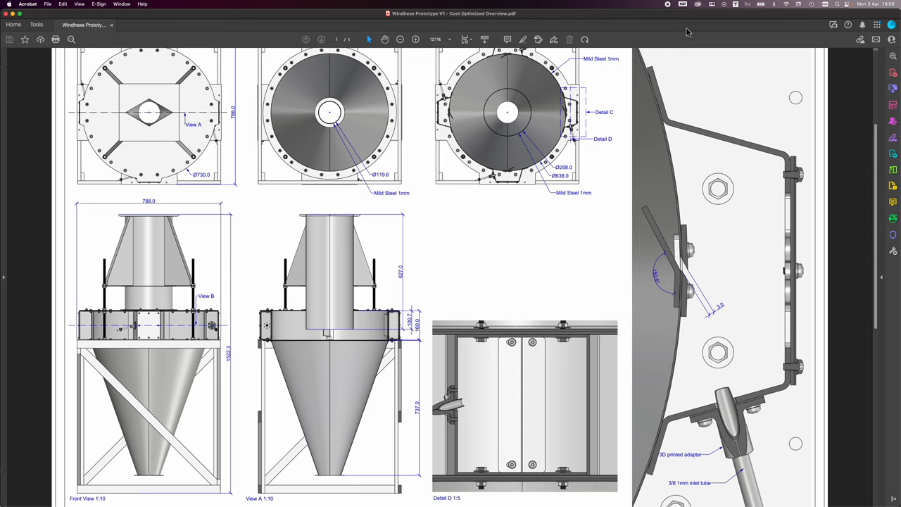